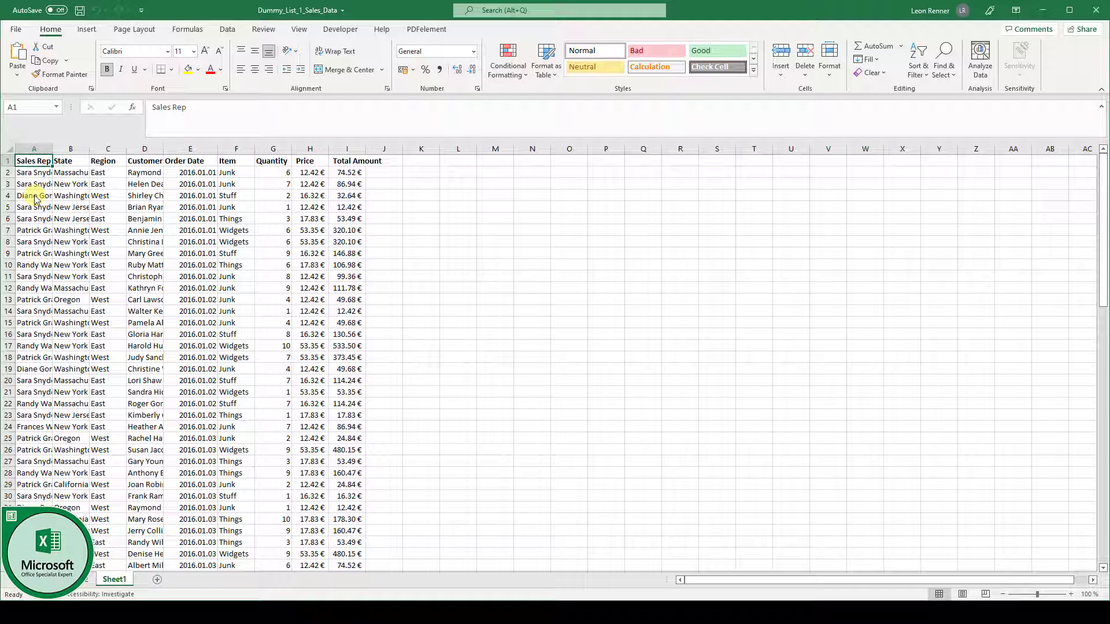
# With cell A1 selected, show the Freeze Panes options from the View ribbon.
pyautogui.click(299, 29)
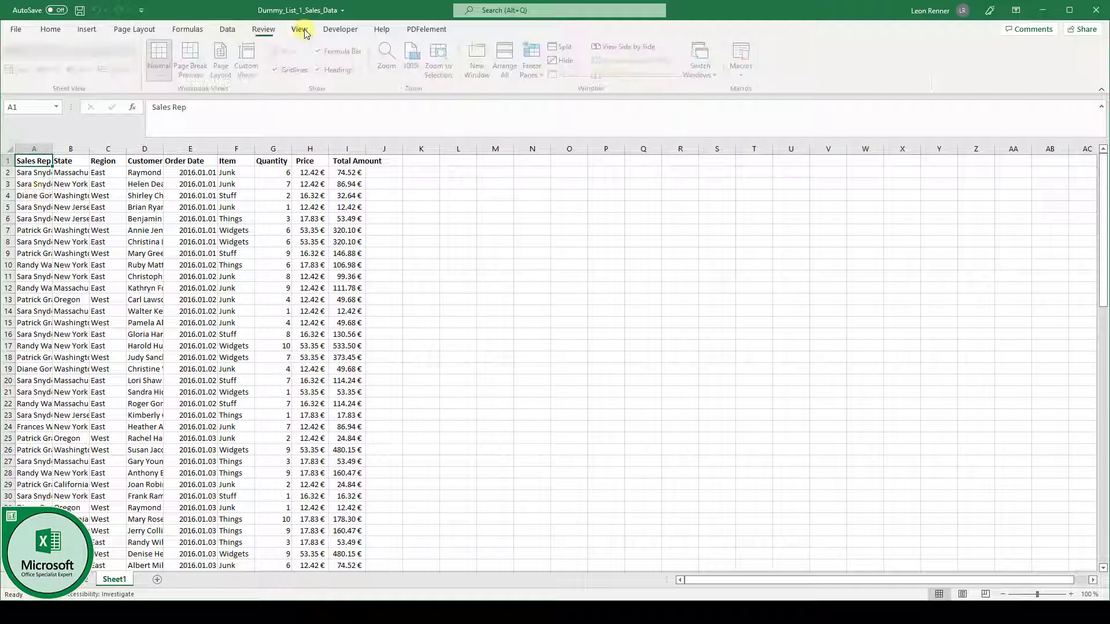
pyautogui.click(298, 29)
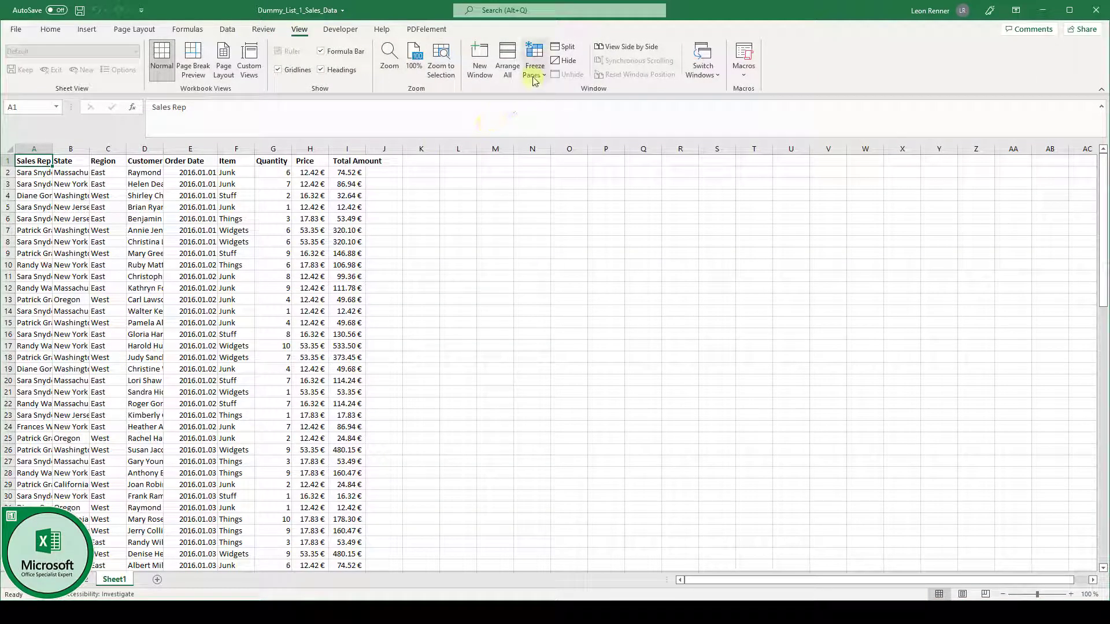
pyautogui.click(534, 60)
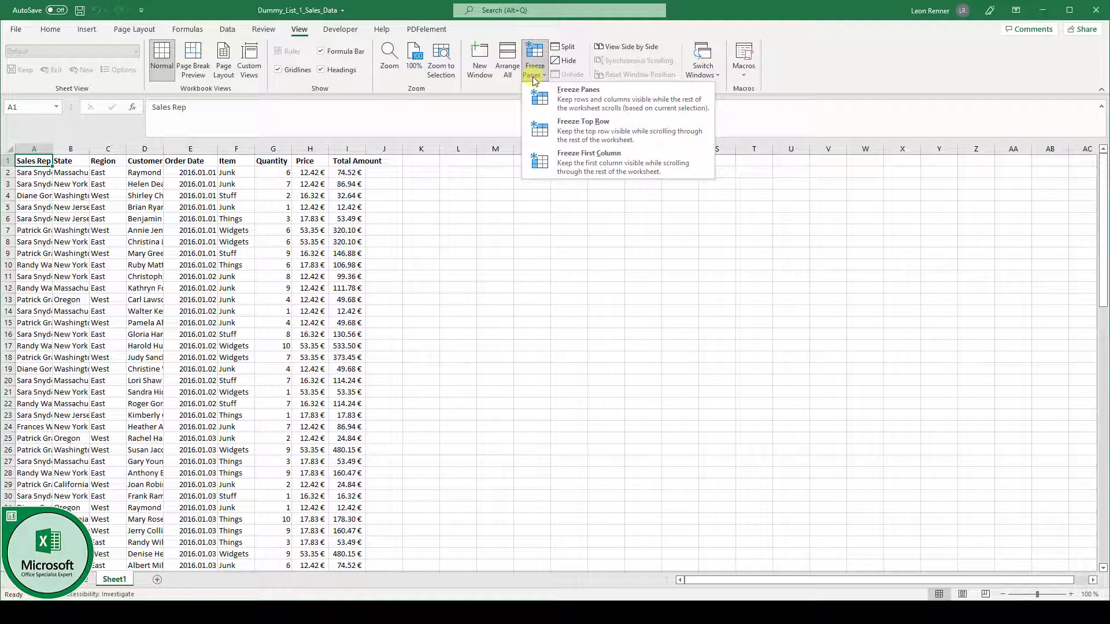
pyautogui.moveTo(544, 131)
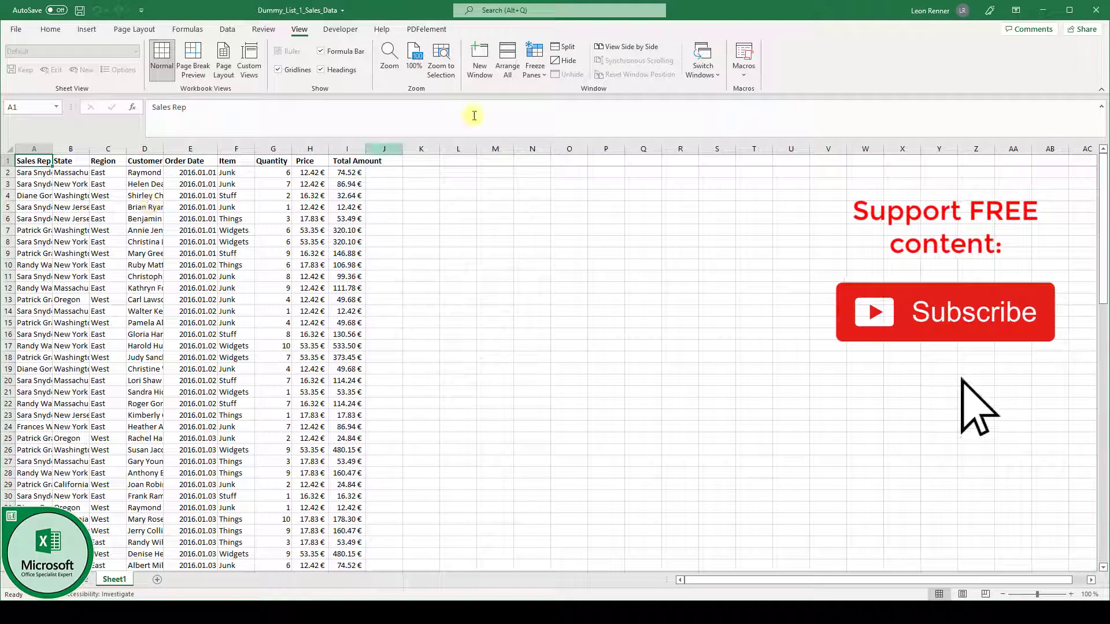
# Reopen the Freeze Panes options to release the frozen panes.
pyautogui.click(534, 60)
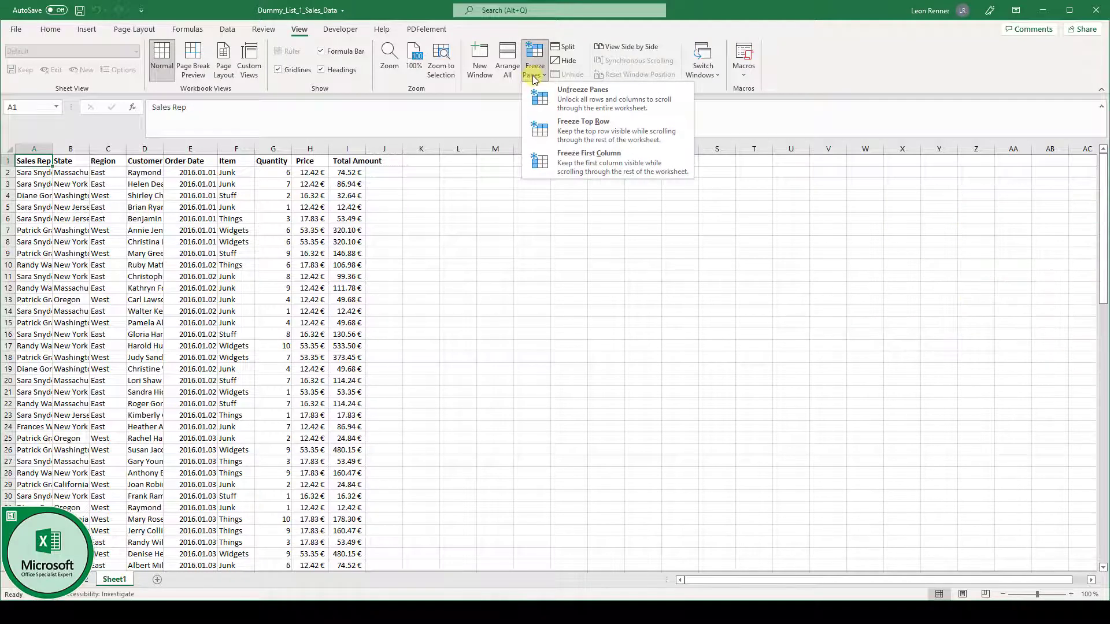
pyautogui.moveTo(560, 99)
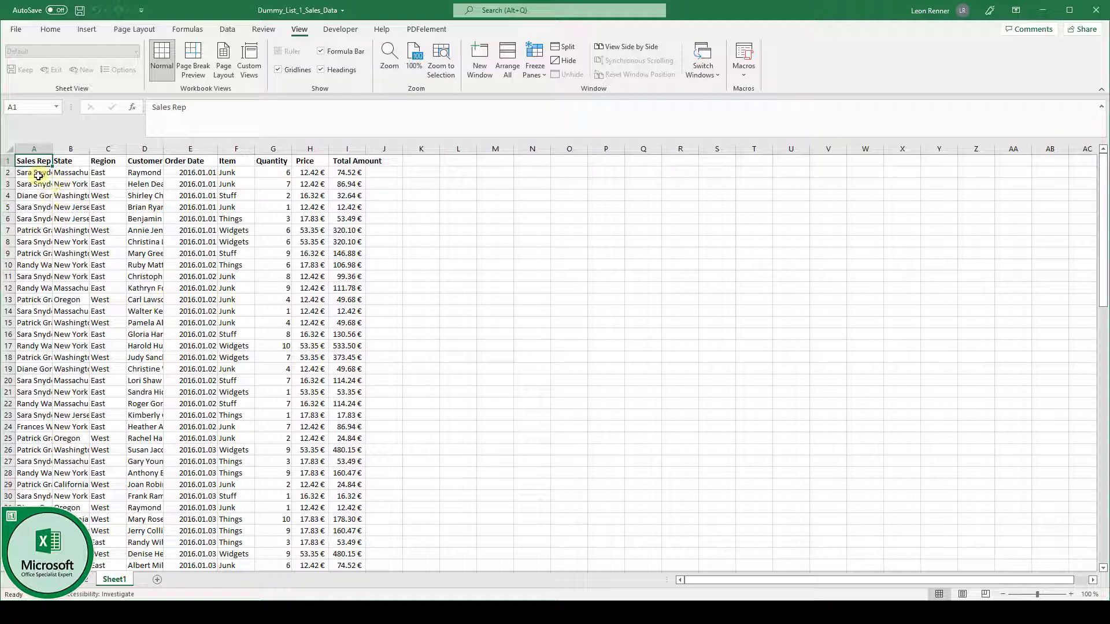
# Select cell A4 and freeze panes so the top three rows stay visible.
pyautogui.click(34, 184)
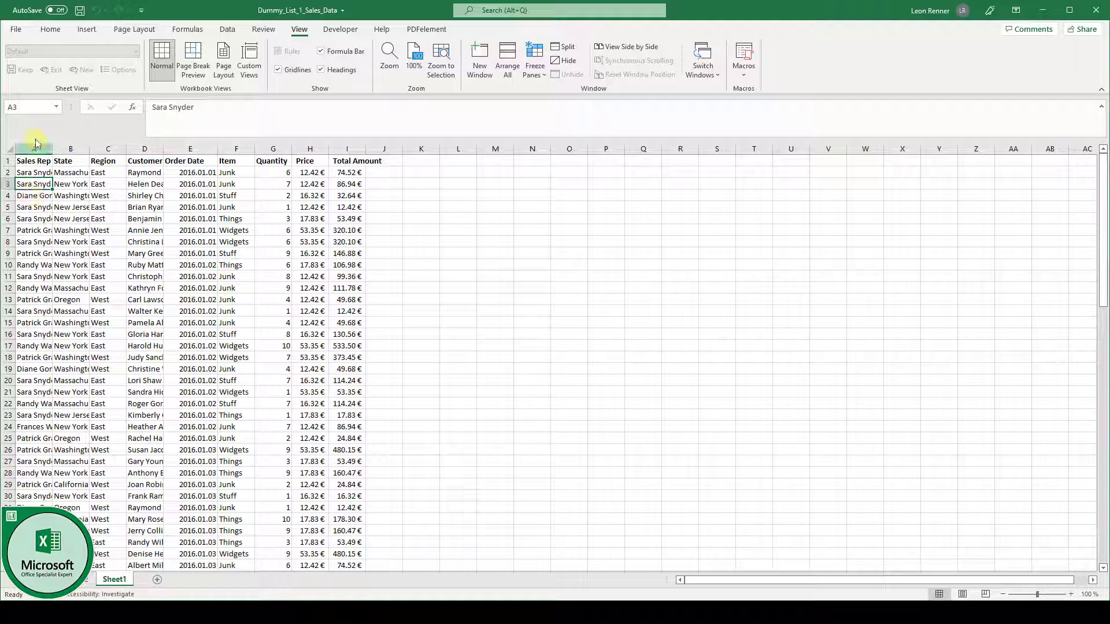
pyautogui.click(34, 195)
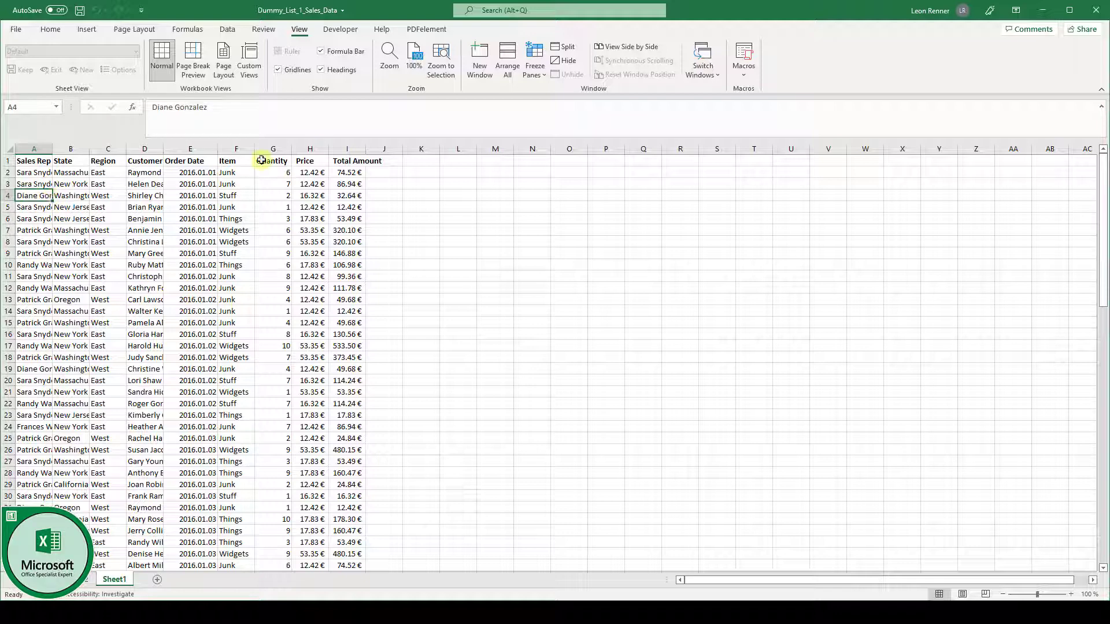
pyautogui.click(534, 59)
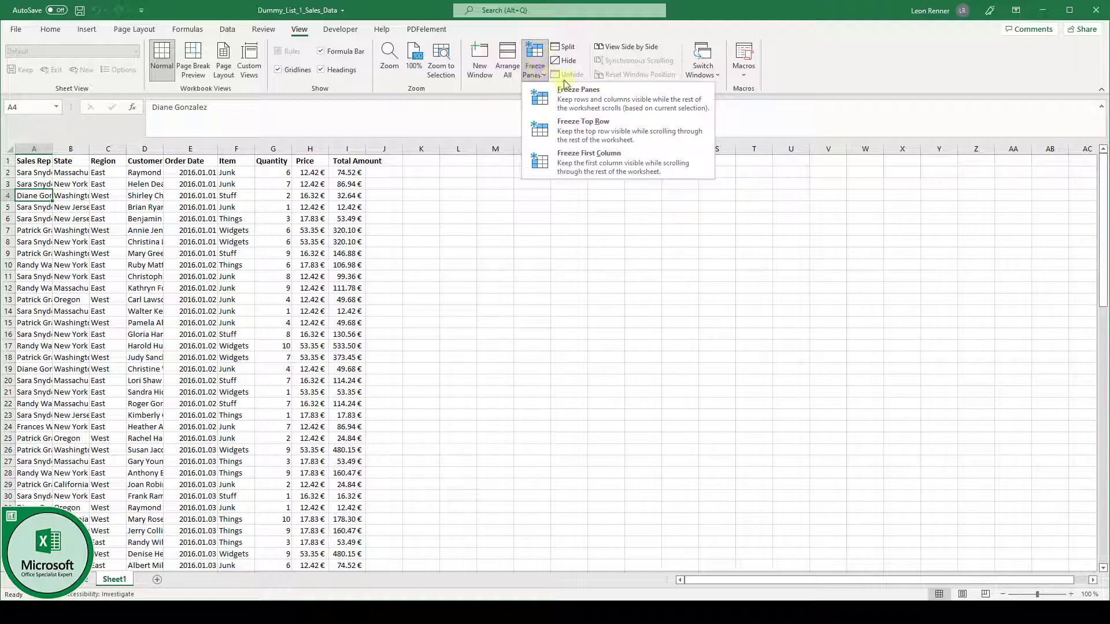
pyautogui.click(581, 99)
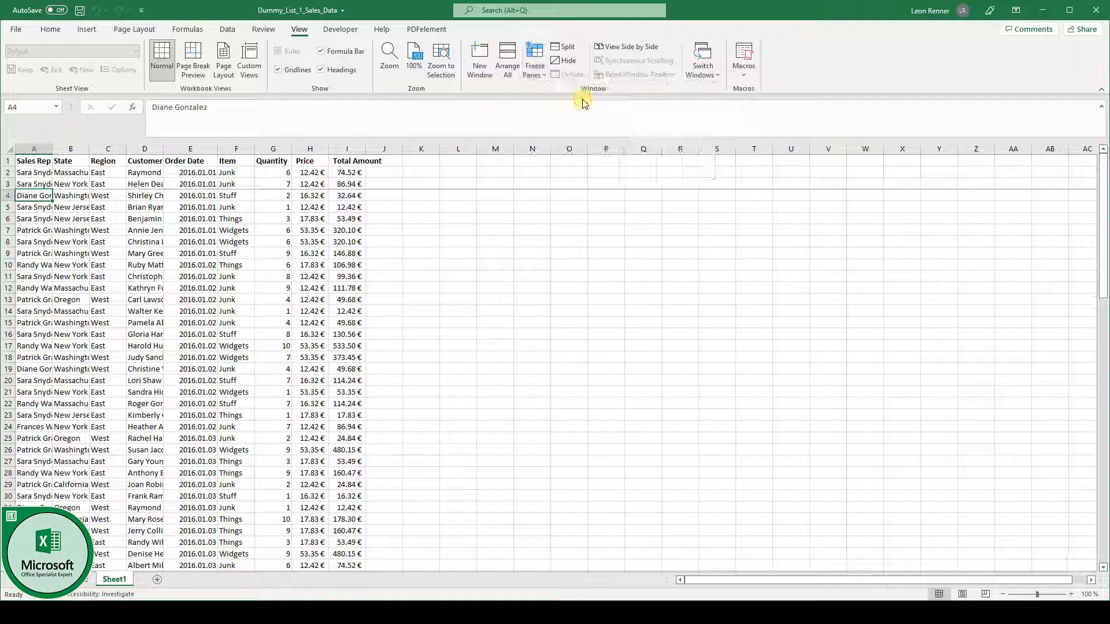
pyautogui.moveTo(430, 185)
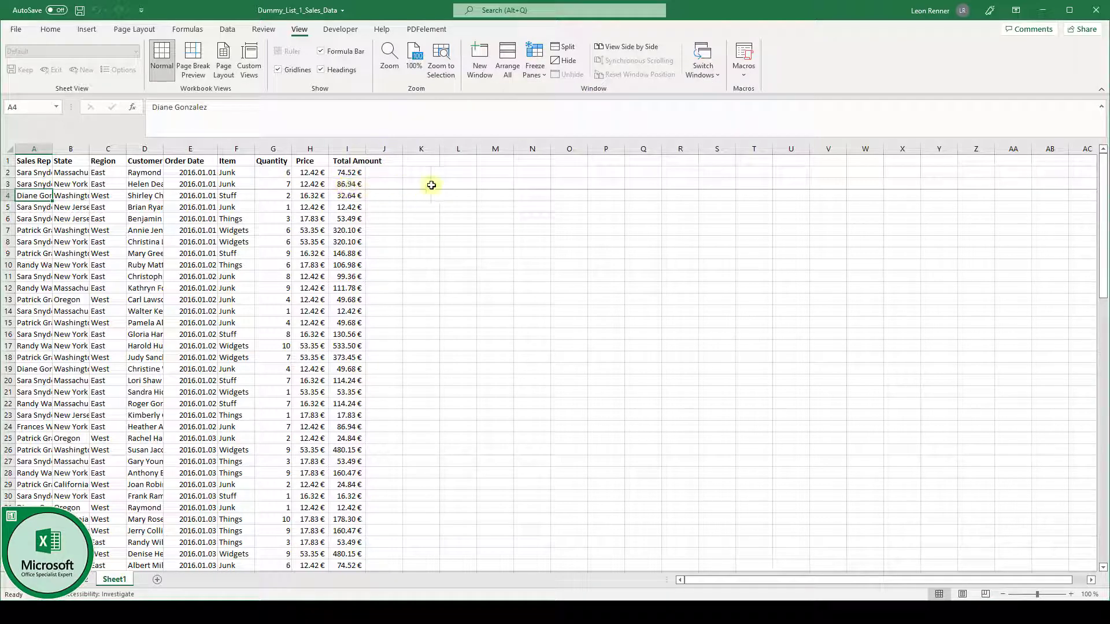
pyautogui.moveTo(440, 184)
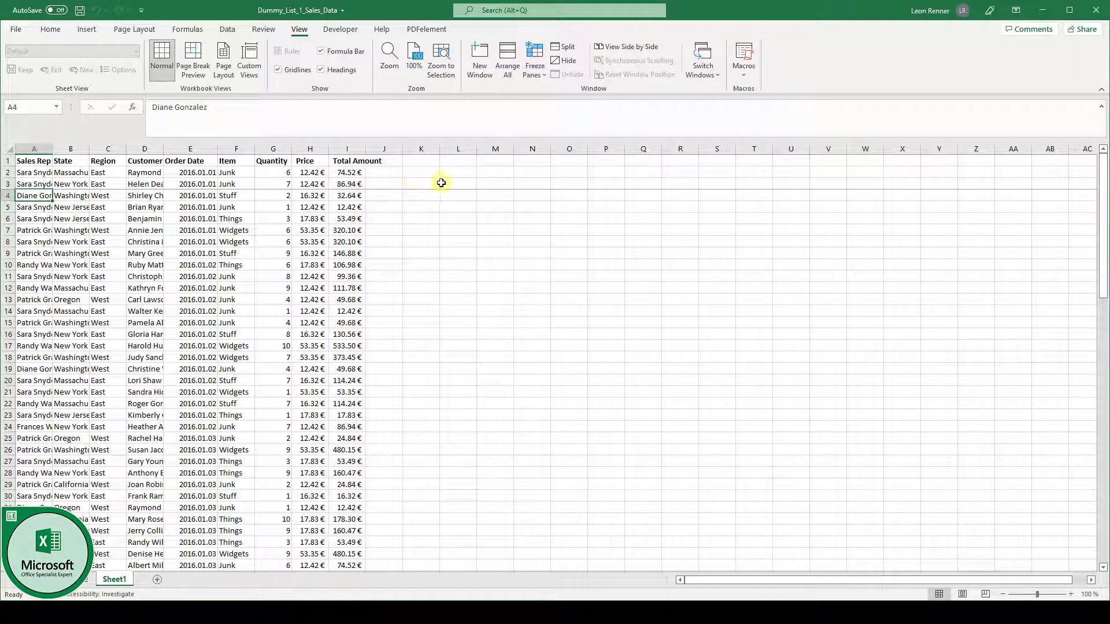
pyautogui.scroll(-3)
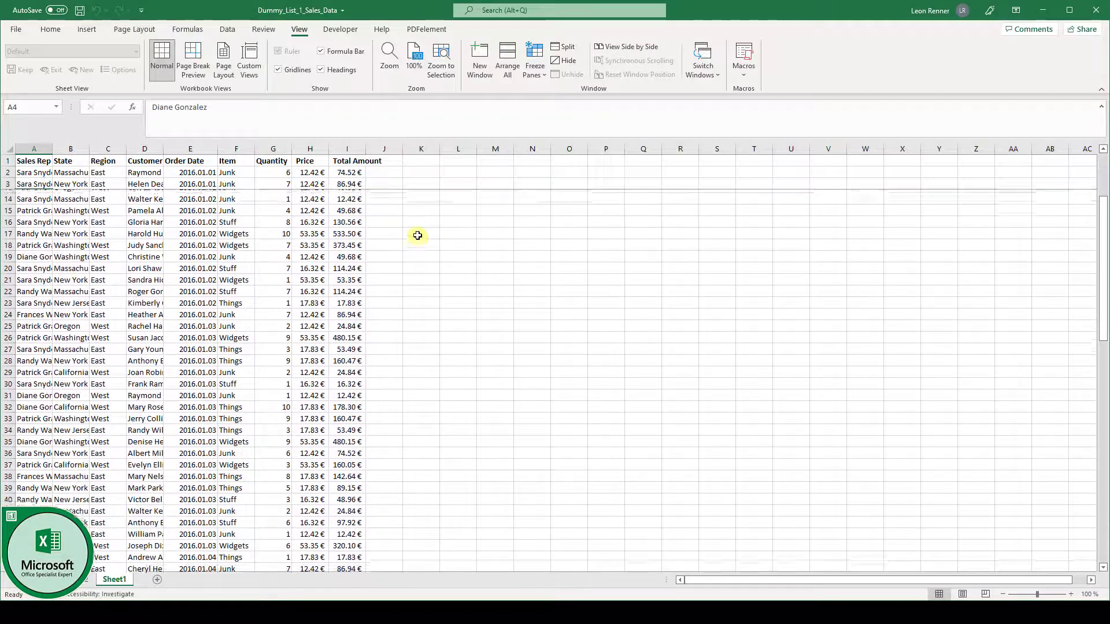
pyautogui.scroll(-3)
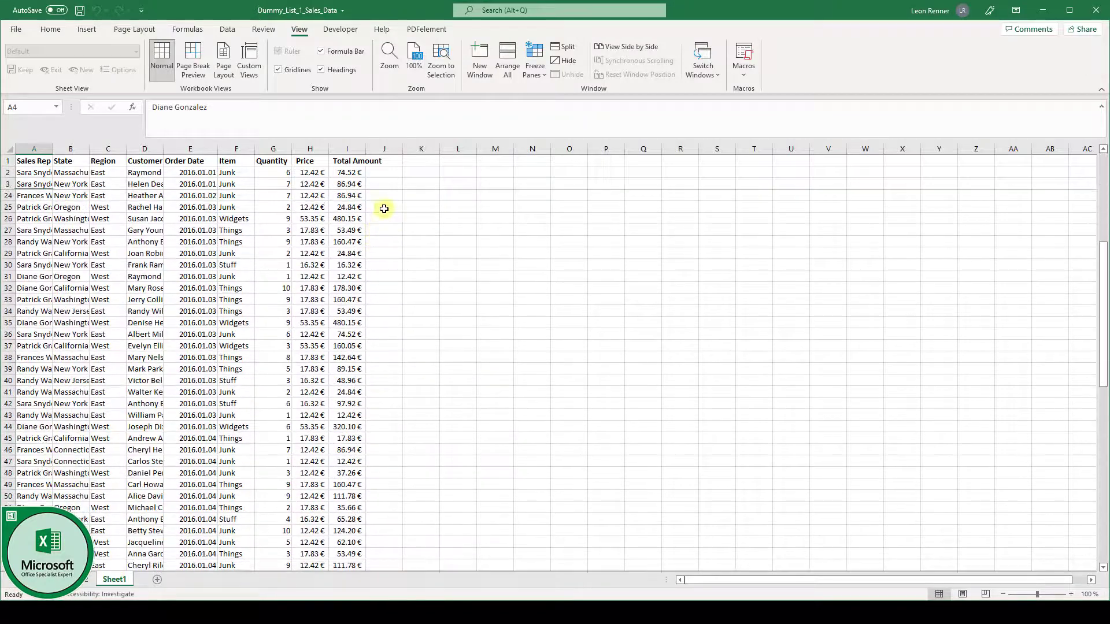
pyautogui.scroll(3)
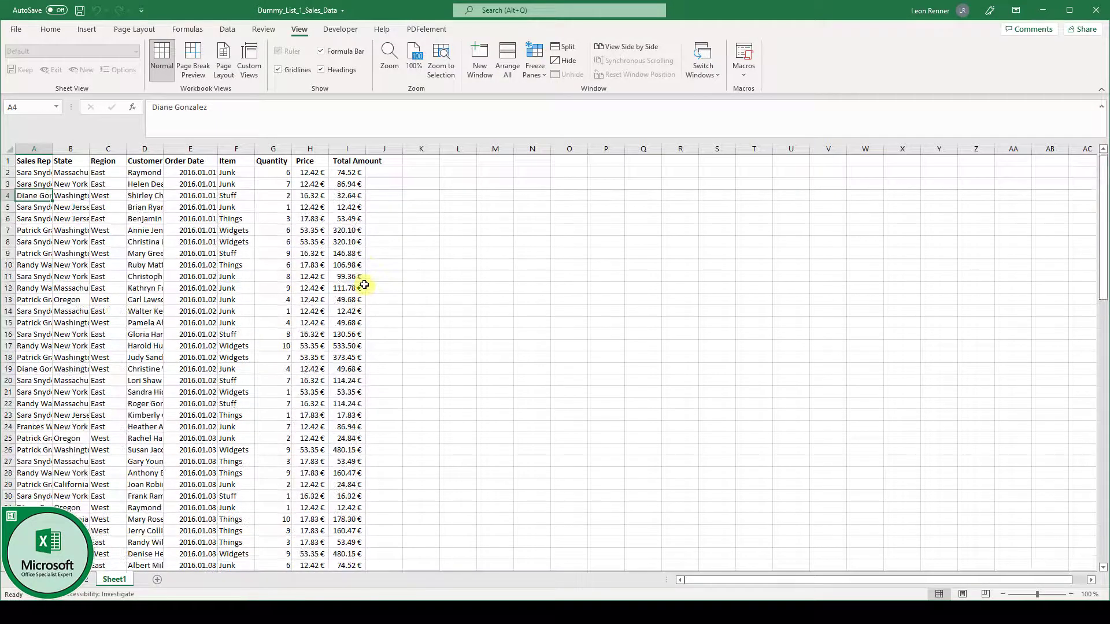
pyautogui.moveTo(216, 253)
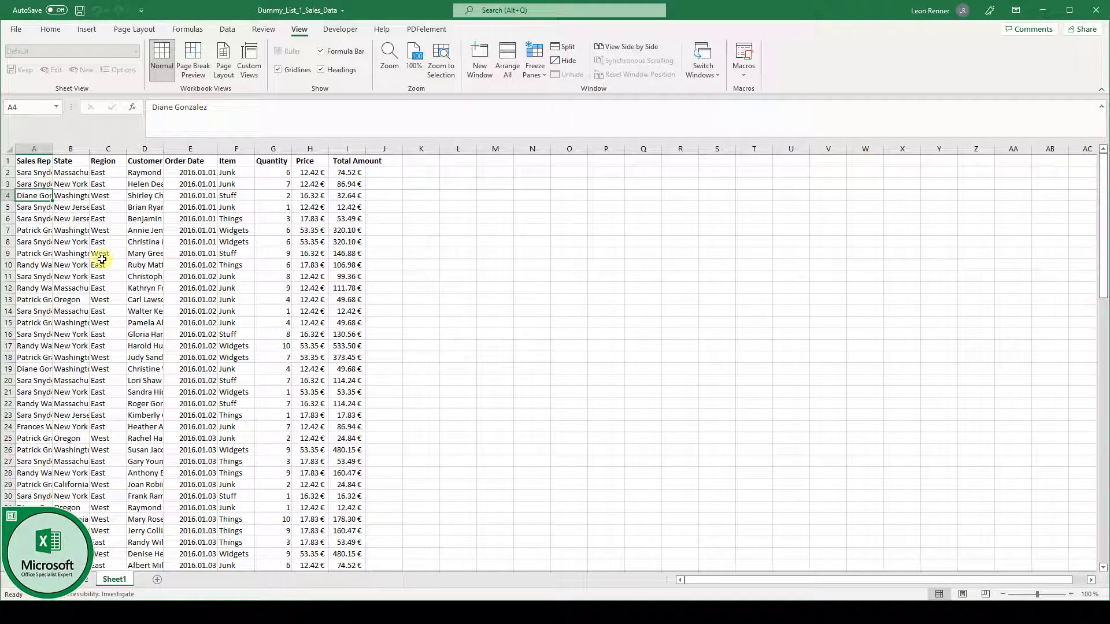
pyautogui.moveTo(21, 304)
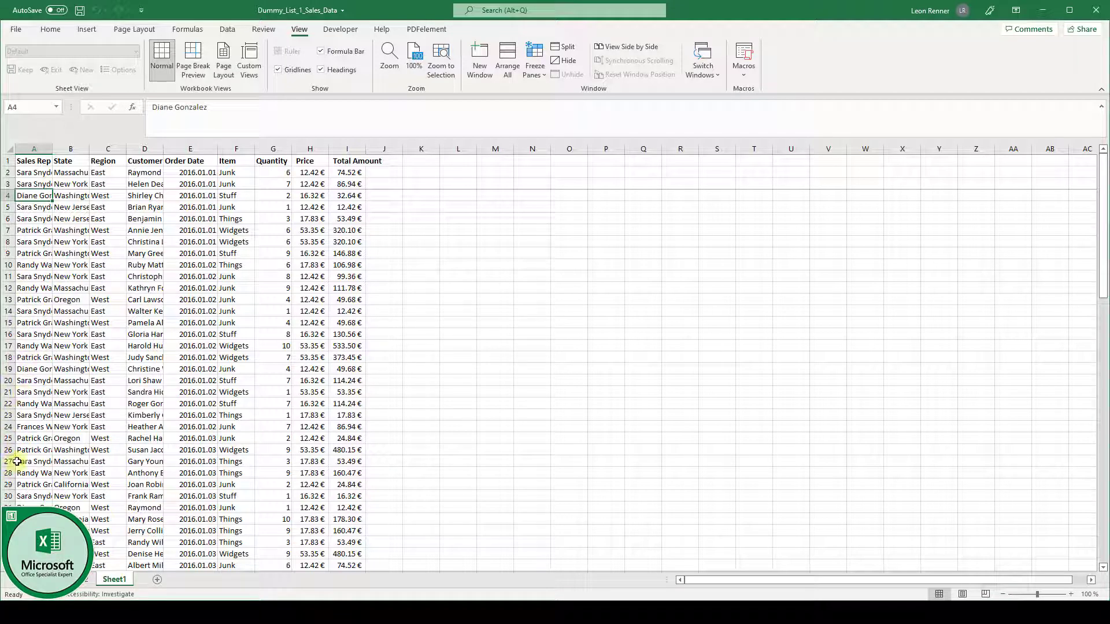
pyautogui.click(7, 450)
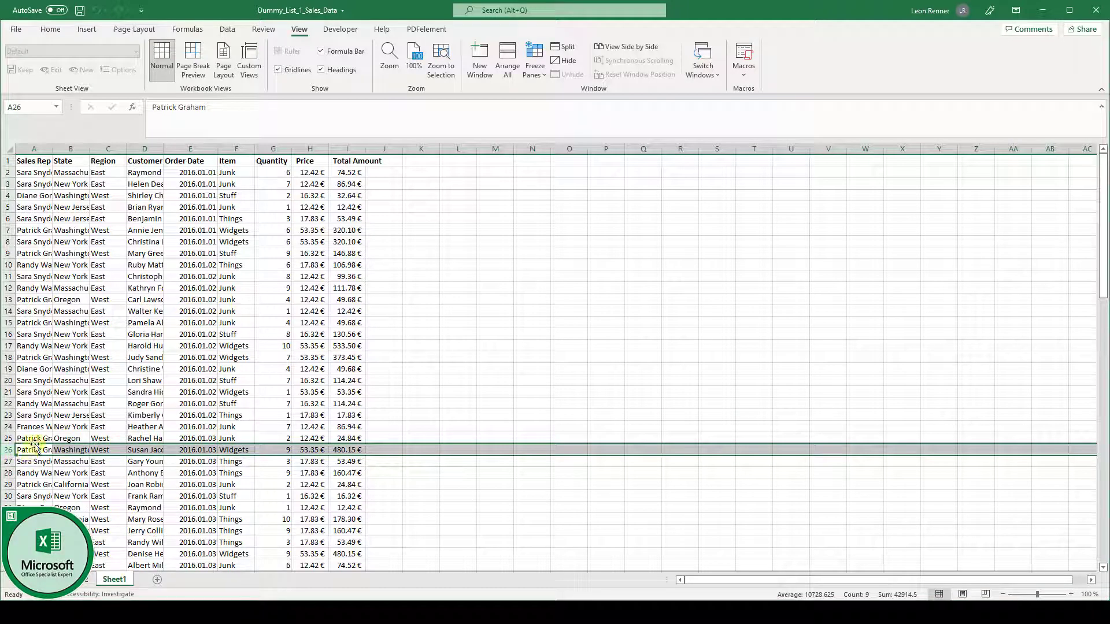
pyautogui.click(33, 437)
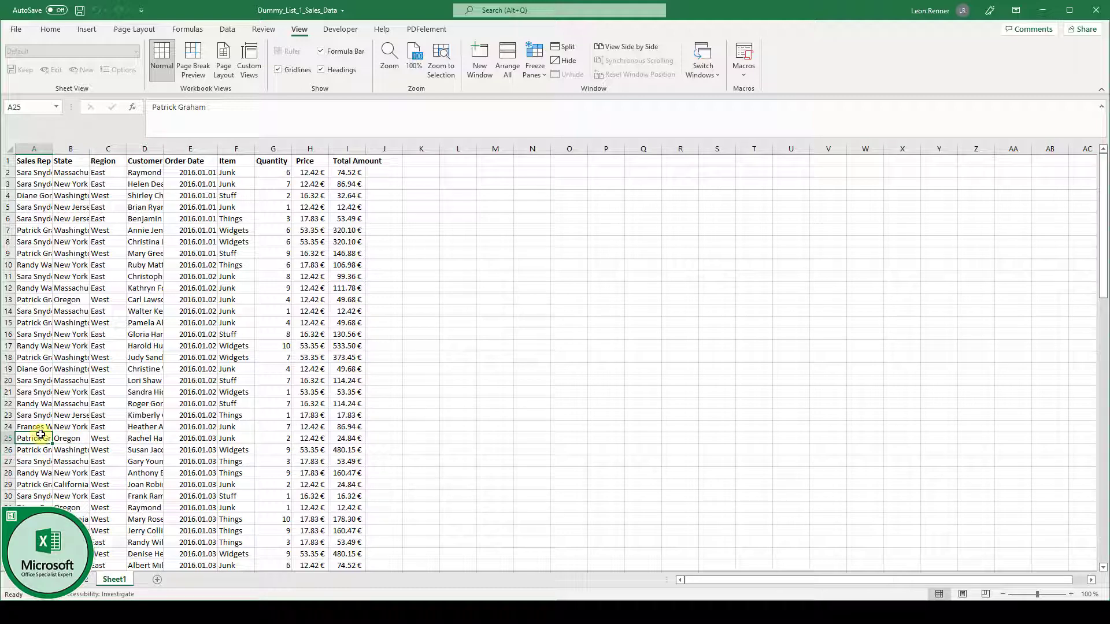